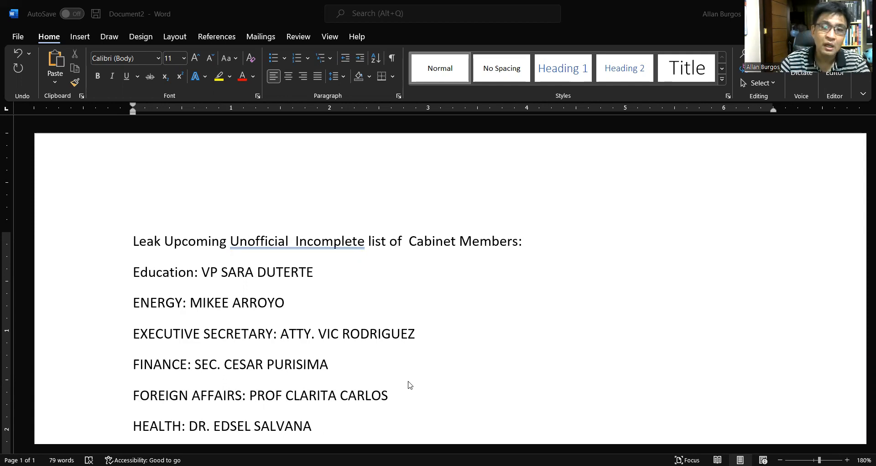
pyautogui.scroll(-3)
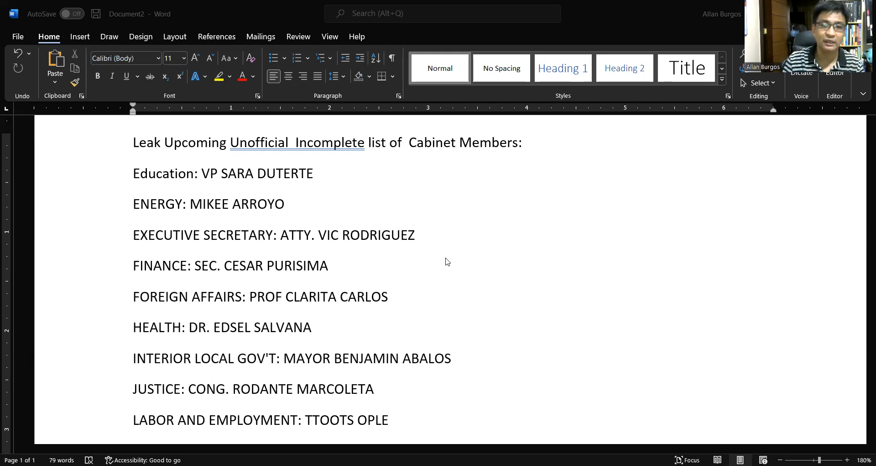
pyautogui.scroll(-3)
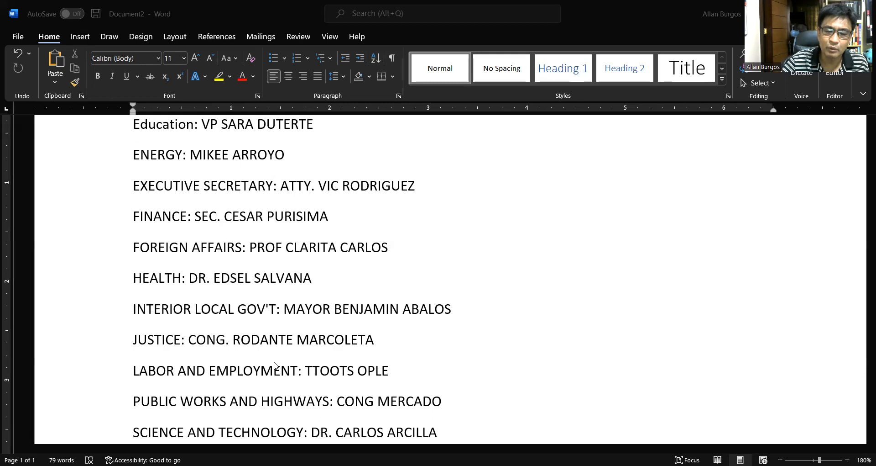
pyautogui.scroll(-3)
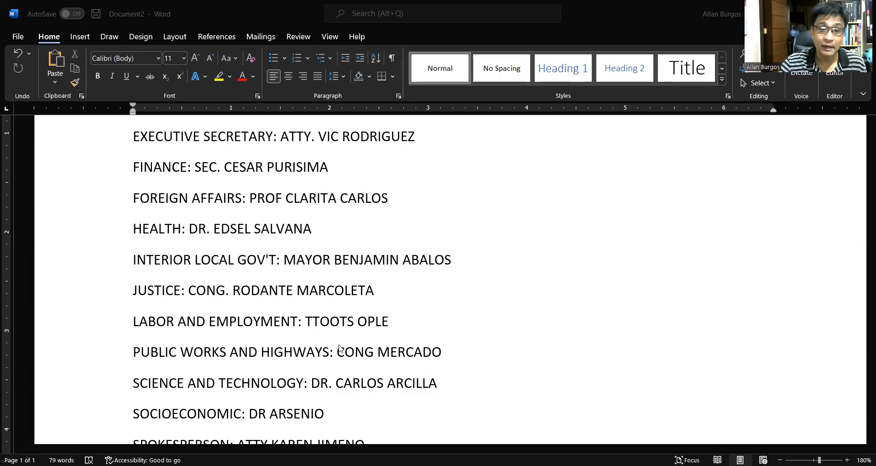
pyautogui.scroll(-3)
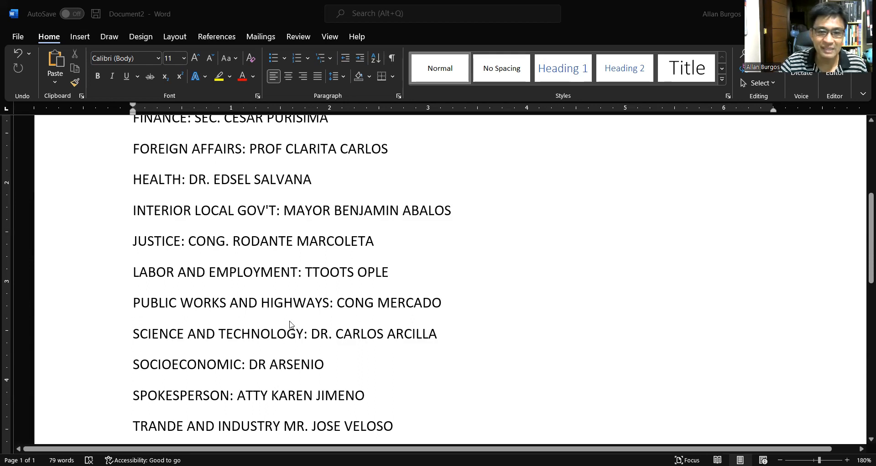
pyautogui.moveTo(395, 351)
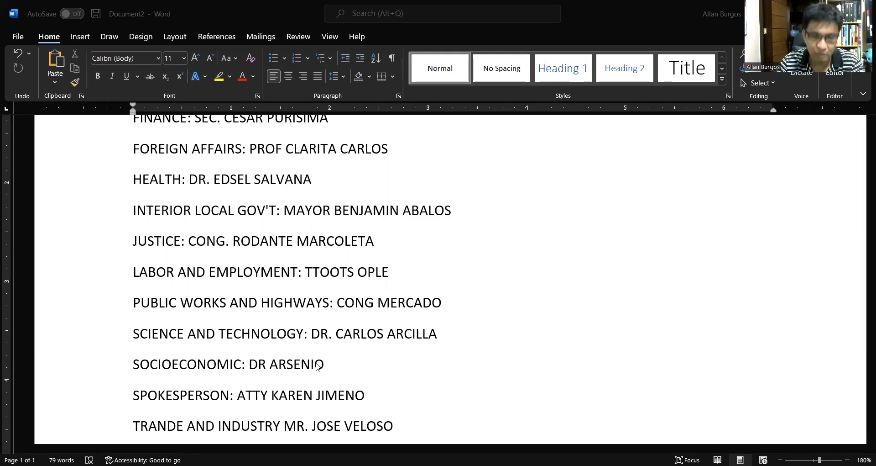
pyautogui.moveTo(290, 370)
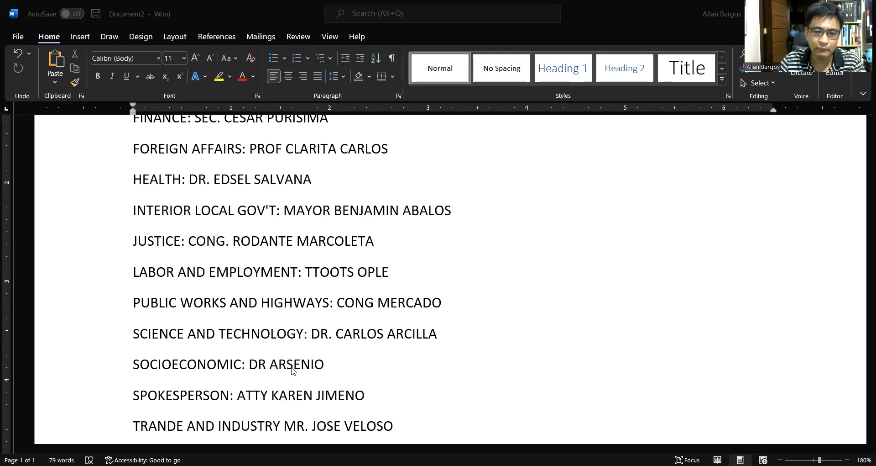
pyautogui.moveTo(300, 373)
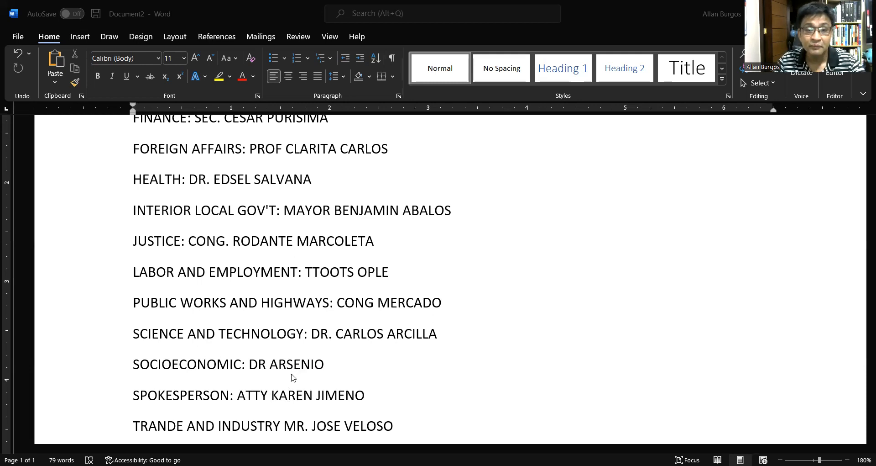
pyautogui.scroll(-3)
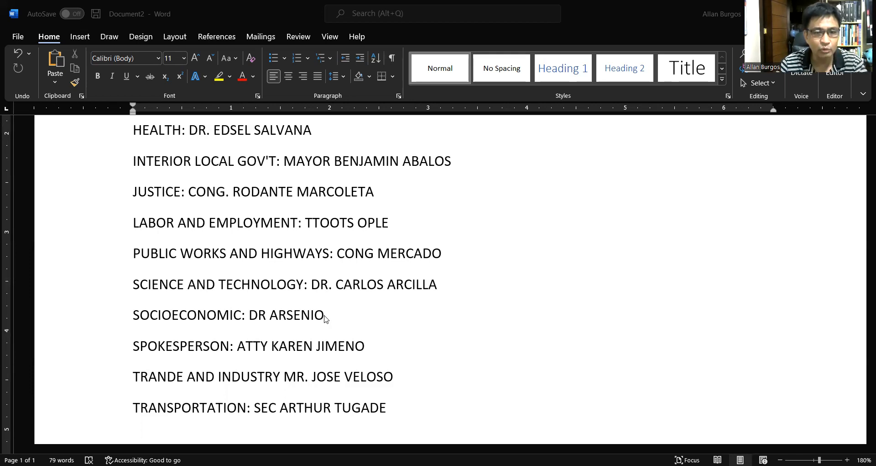
pyautogui.scroll(-3)
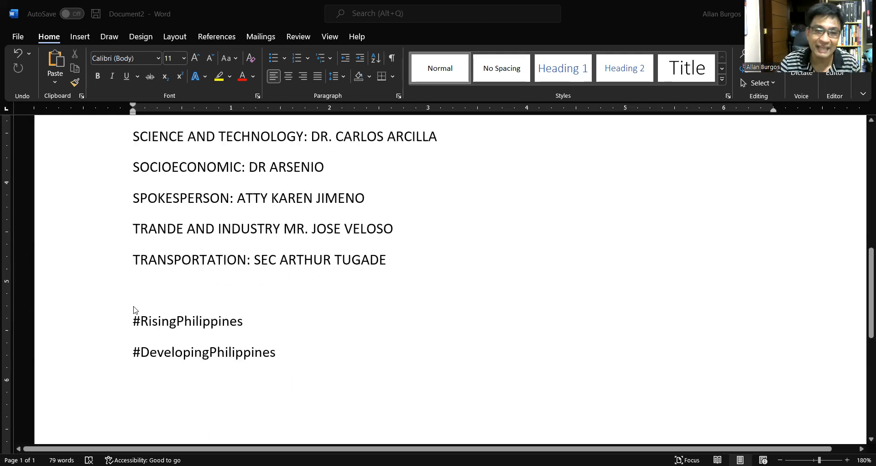
pyautogui.moveTo(584, 240)
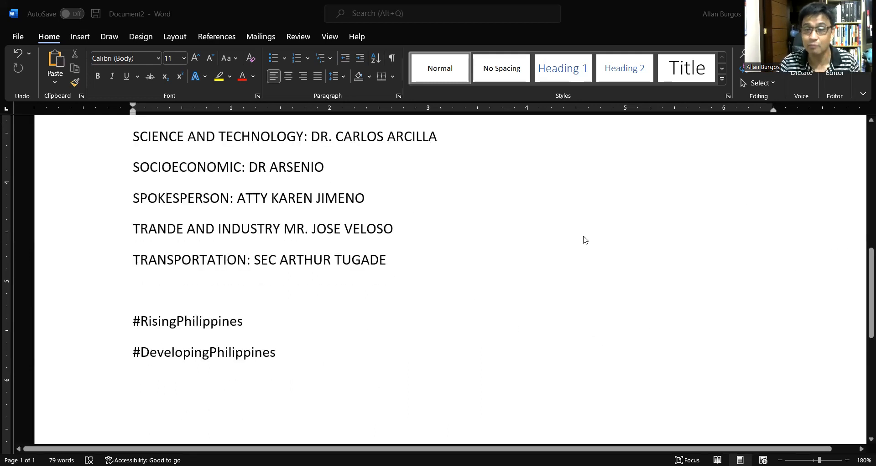
pyautogui.scroll(3)
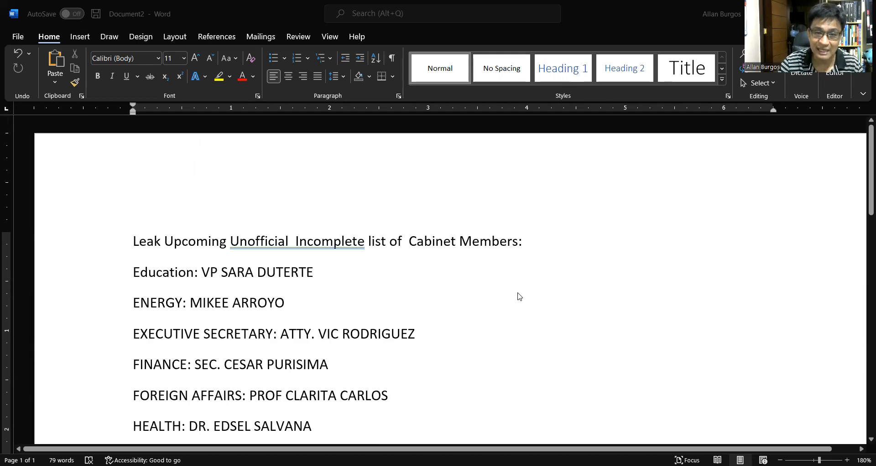
pyautogui.scroll(-3)
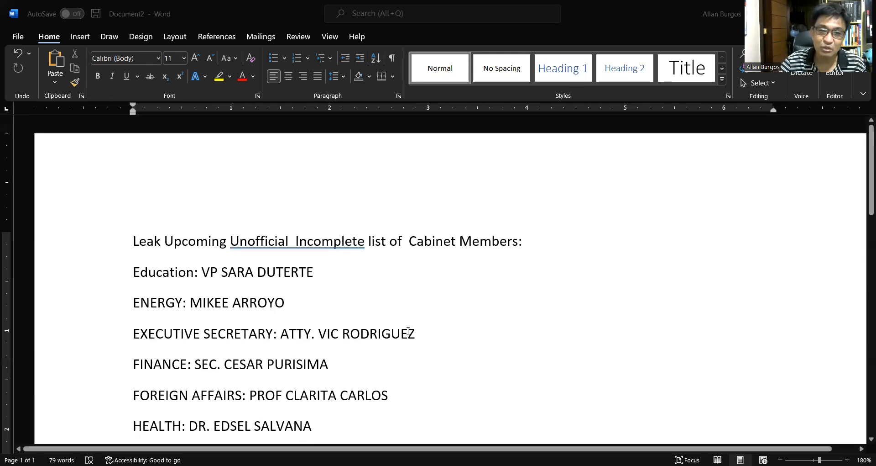
pyautogui.scroll(-3)
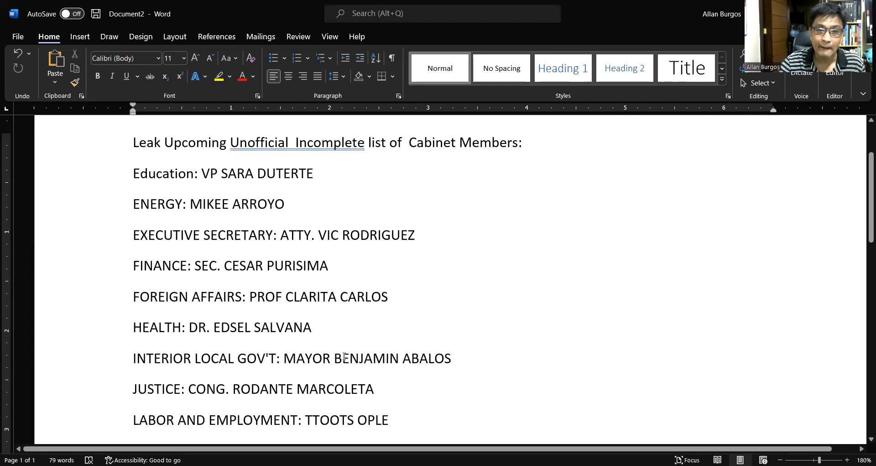
pyautogui.scroll(-3)
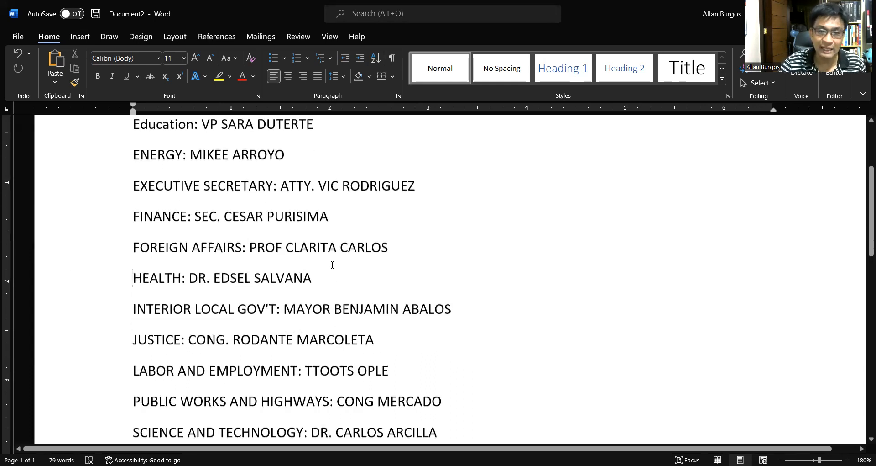
pyautogui.scroll(-3)
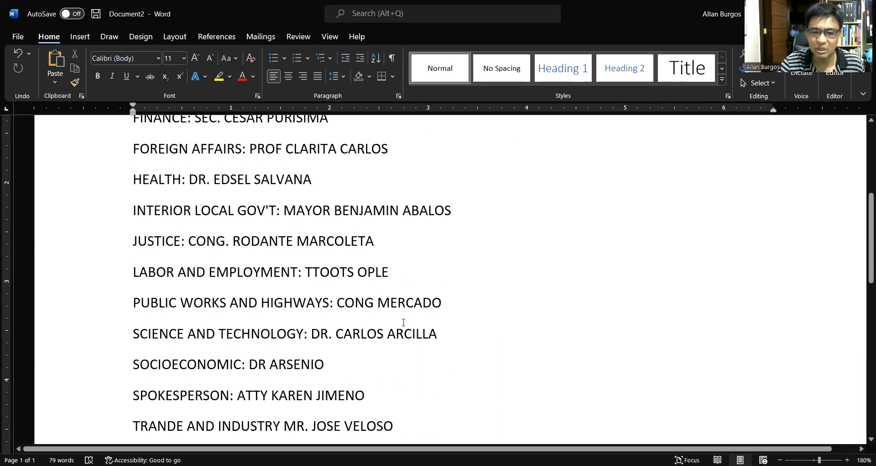
pyautogui.scroll(-3)
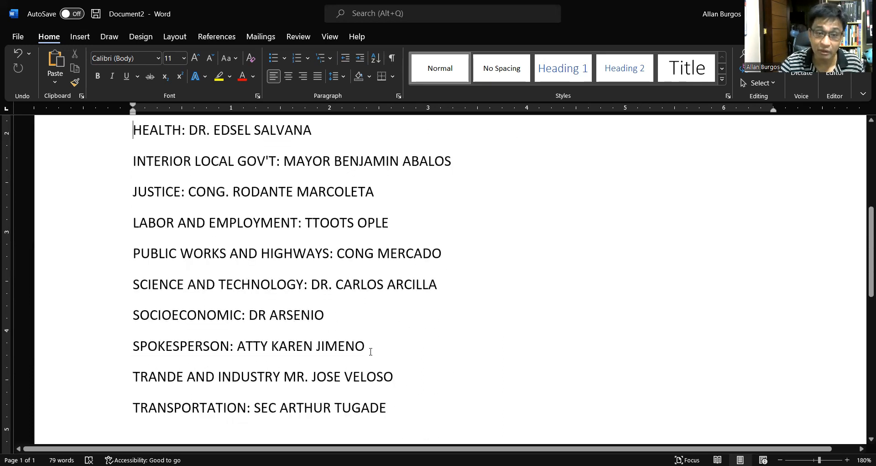
pyautogui.scroll(-3)
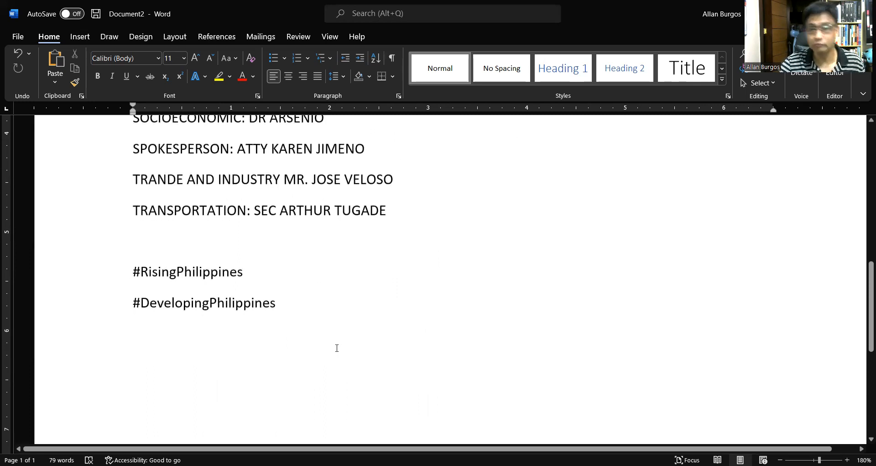
pyautogui.moveTo(471, 283)
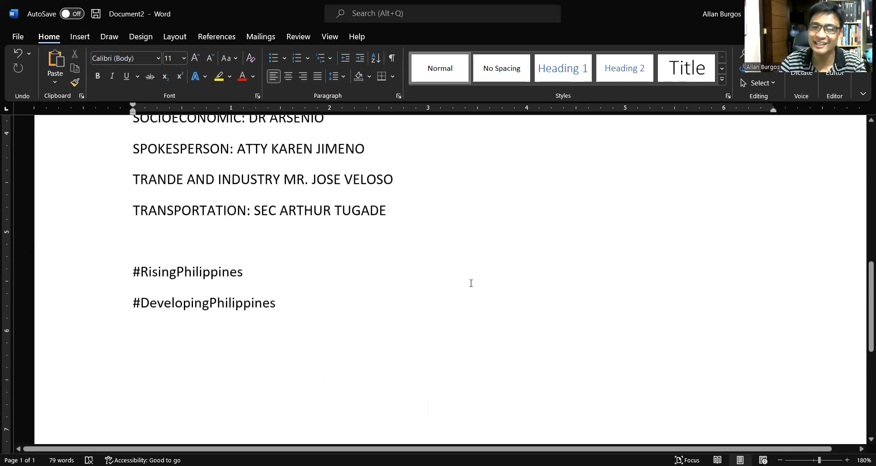
pyautogui.scroll(3)
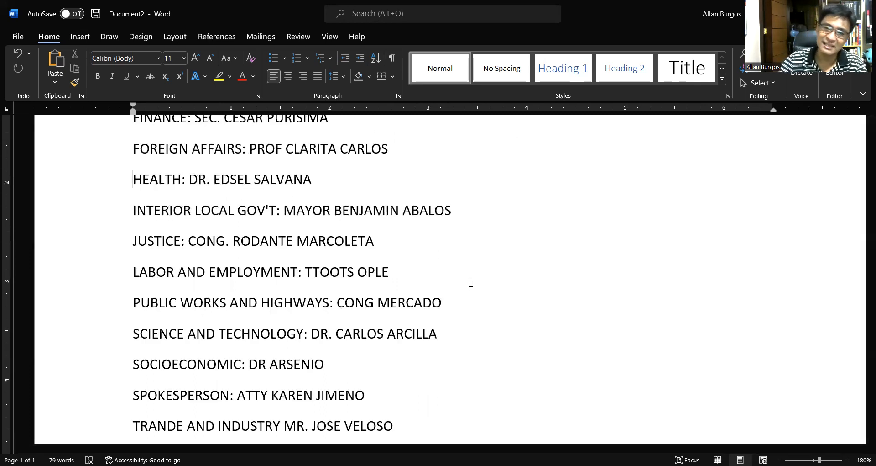